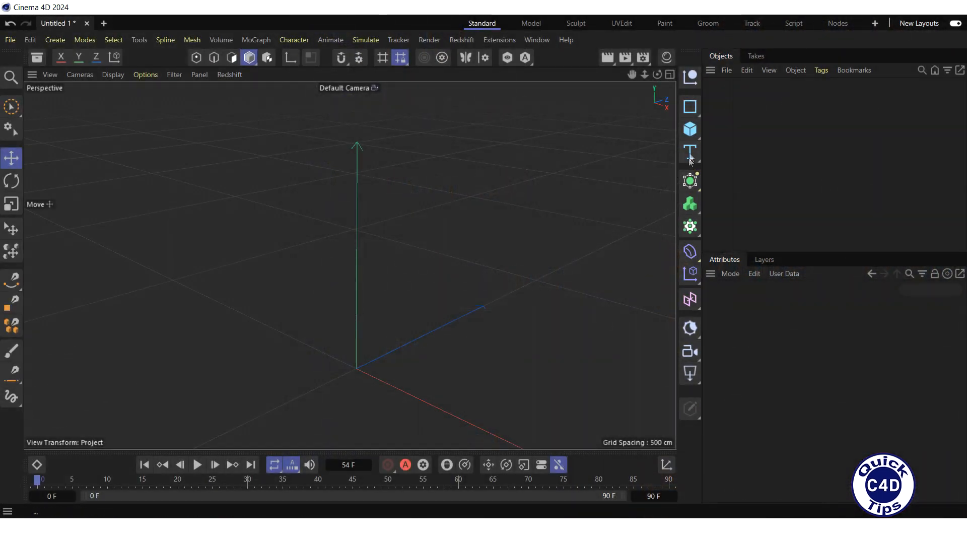
Add a Sphere primitive, give it a Pyro Emitter tag and rewind to frame 0
{"action": "left_click", "coordinate": [689, 128]}
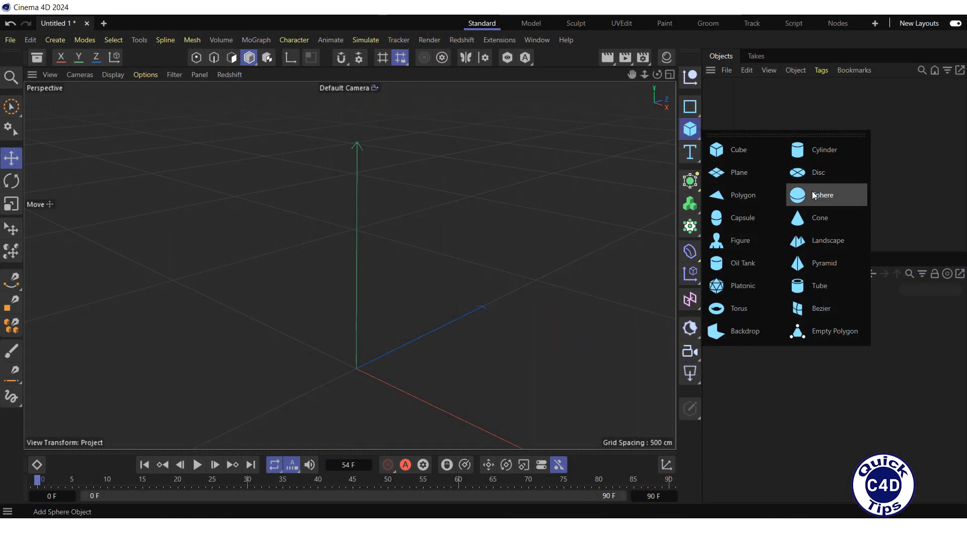
{"action": "left_click", "coordinate": [823, 194]}
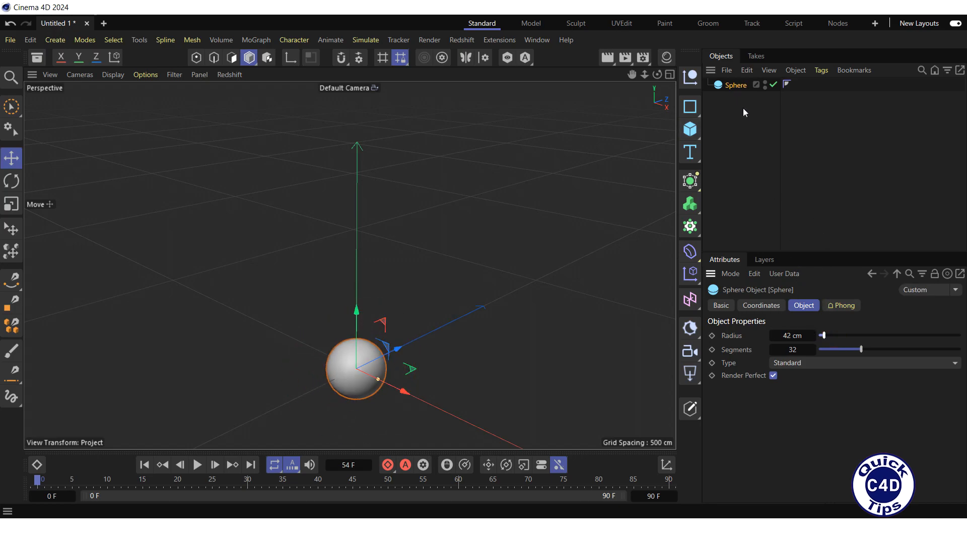
{"action": "mouse_move", "coordinate": [735, 85]}
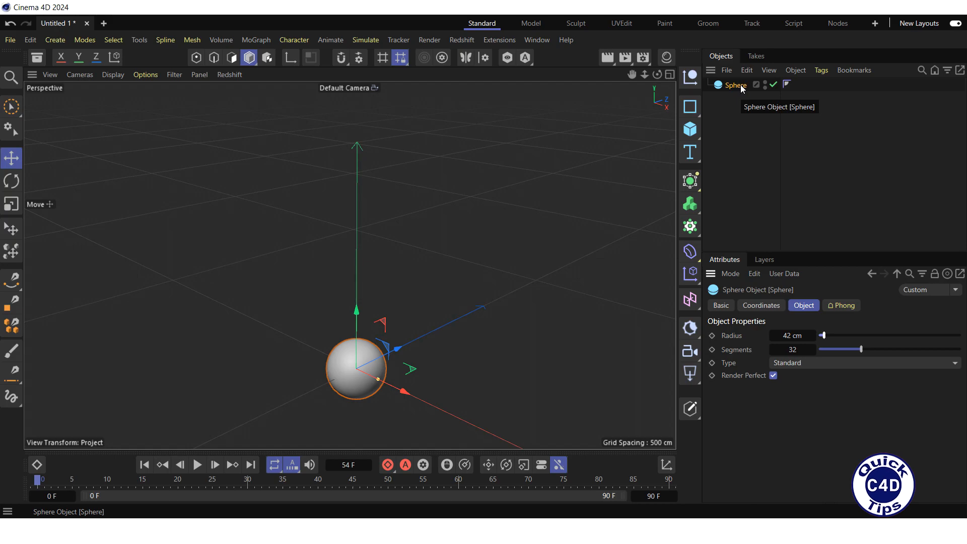
{"action": "right_click", "coordinate": [734, 84]}
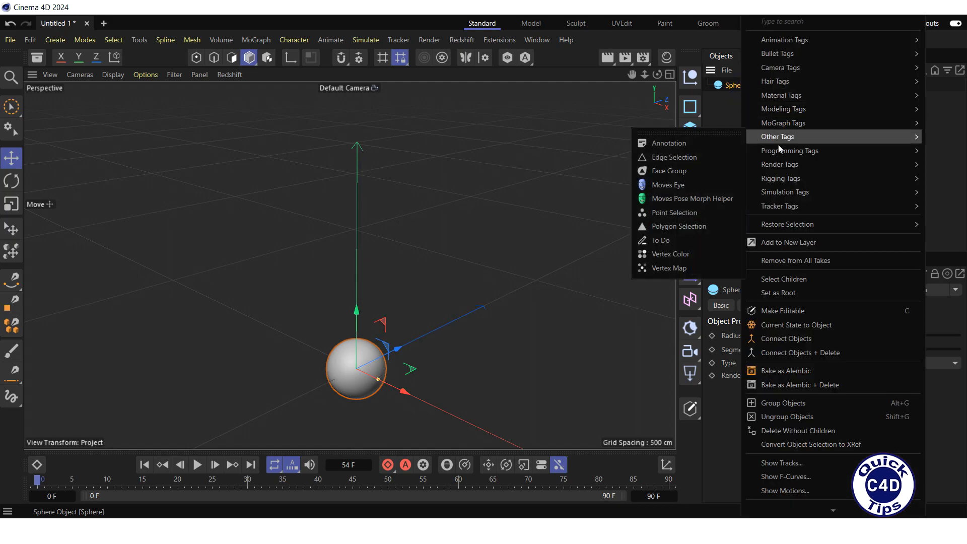
{"action": "mouse_move", "coordinate": [785, 192]}
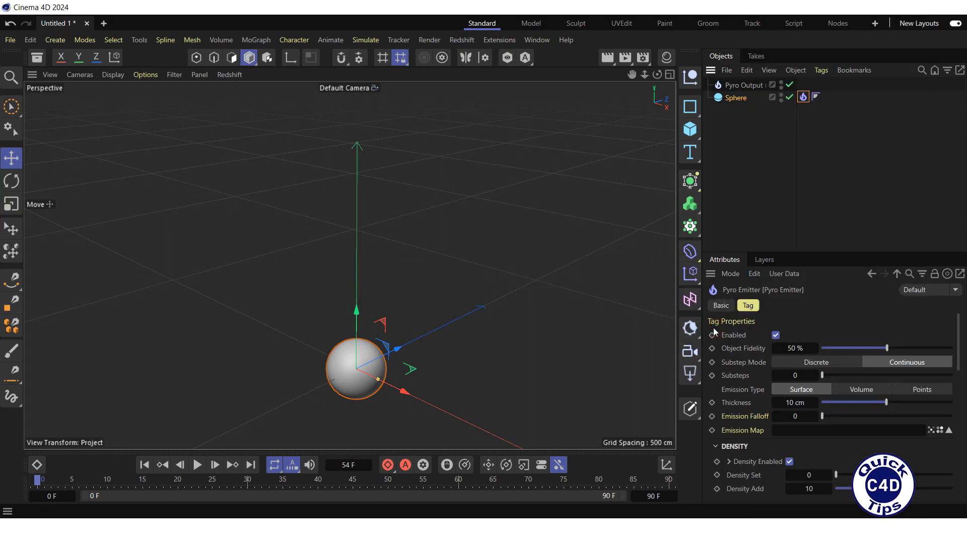
{"action": "left_click", "coordinate": [196, 465]}
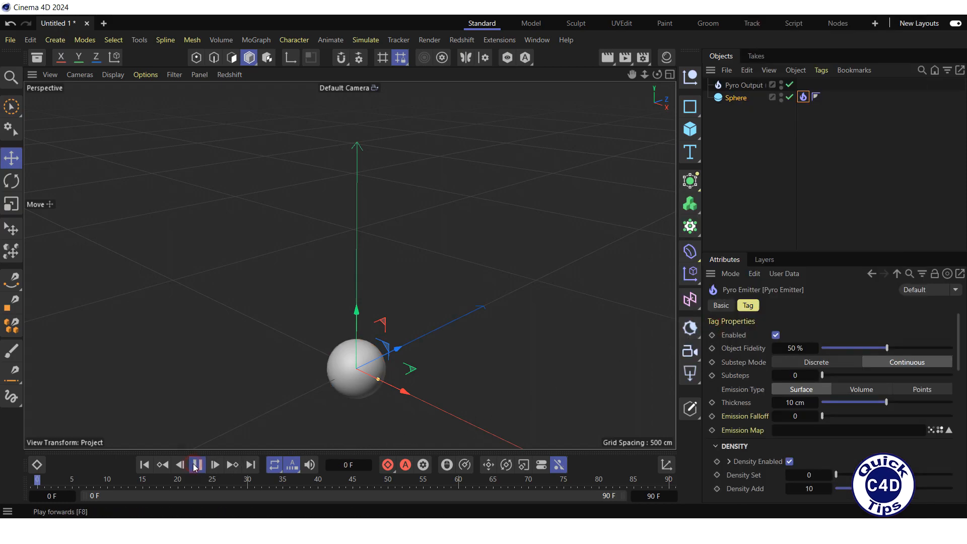
Play the pyro simulation to about frame 56, pause, and review the Pyro Emitter attributes
{"action": "left_click", "coordinate": [198, 465]}
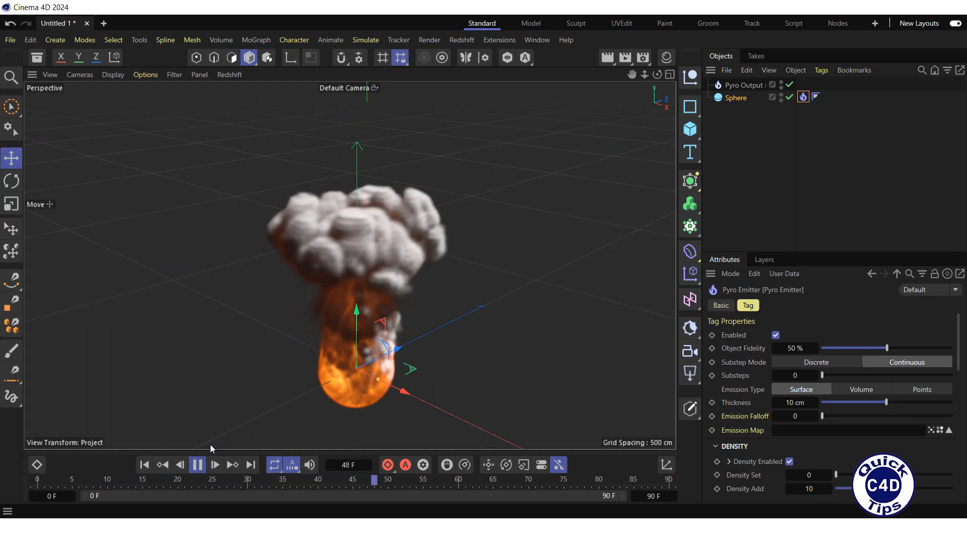
{"action": "left_click", "coordinate": [198, 465]}
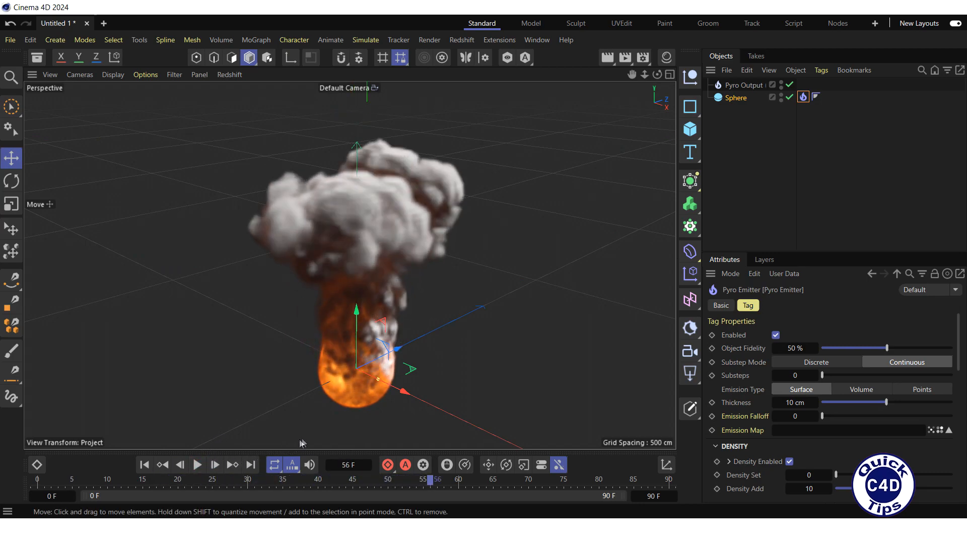
{"action": "scroll", "scroll_direction": "down", "scroll_amount": 3}
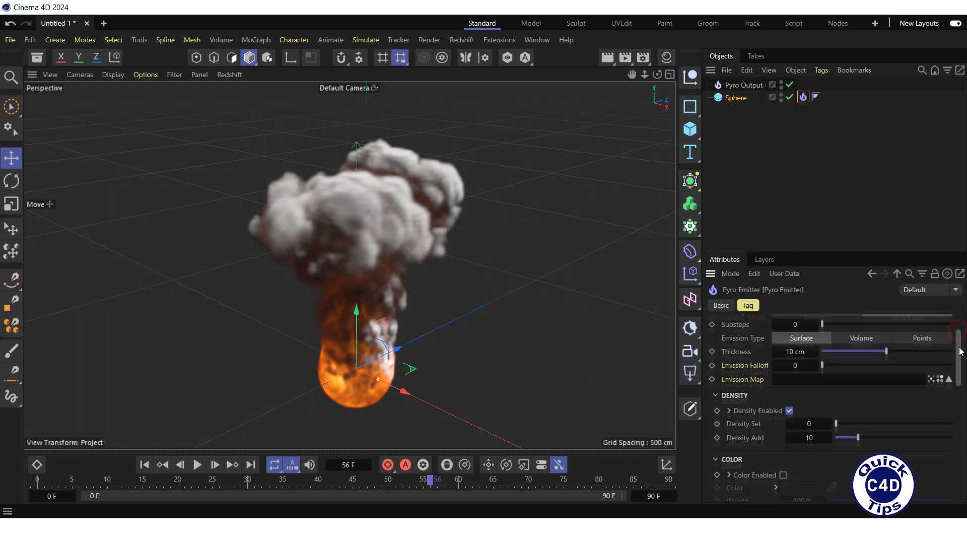
{"action": "scroll", "scroll_direction": "down", "scroll_amount": 3}
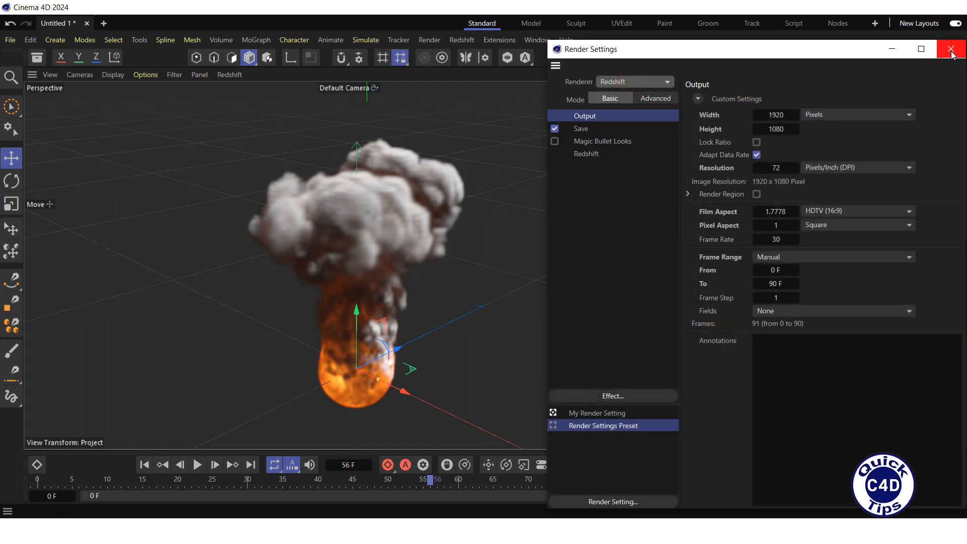
{"action": "left_click", "coordinate": [952, 49]}
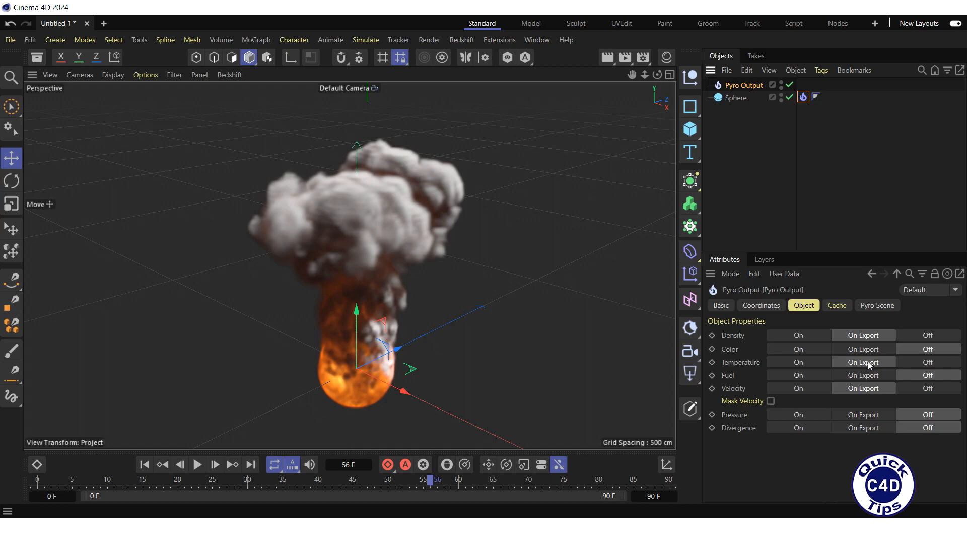
{"action": "mouse_move", "coordinate": [868, 395]}
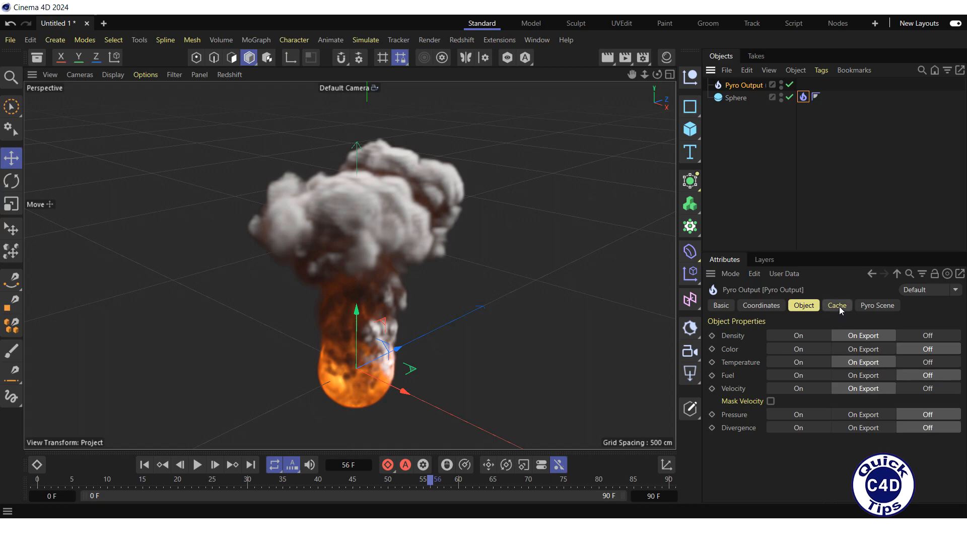
From Pyro Output's Cache settings, cache the scene into the Pyro folder as VDB files
{"action": "left_click", "coordinate": [836, 306]}
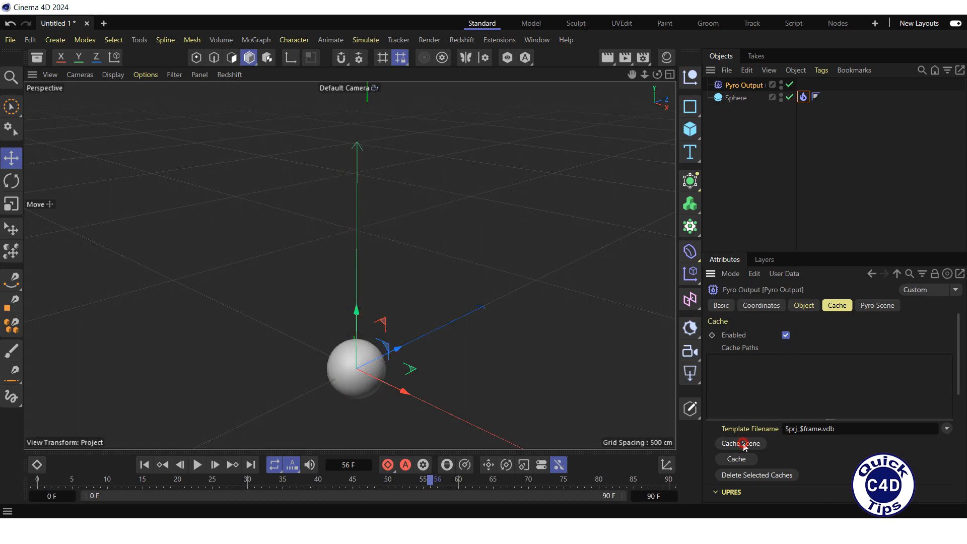
{"action": "left_click", "coordinate": [741, 443]}
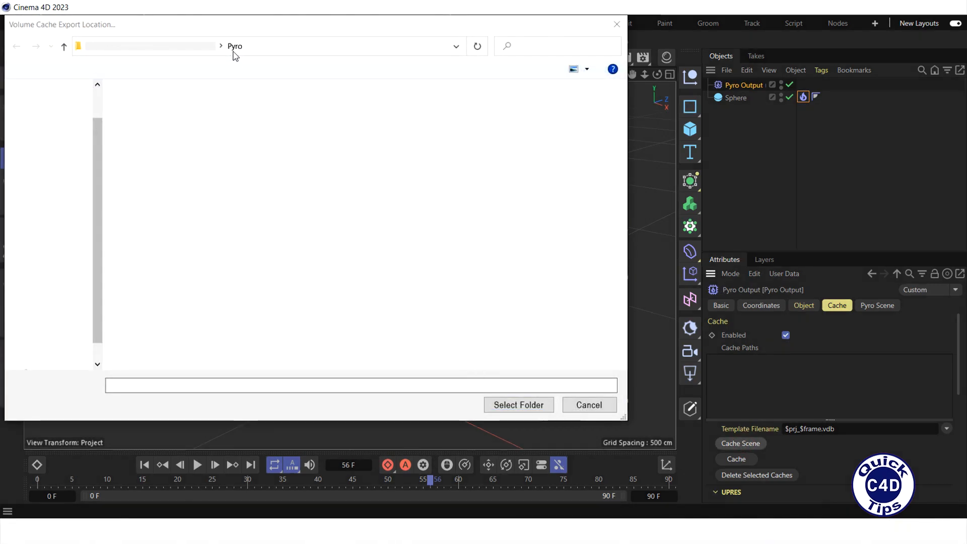
{"action": "left_click", "coordinate": [518, 405]}
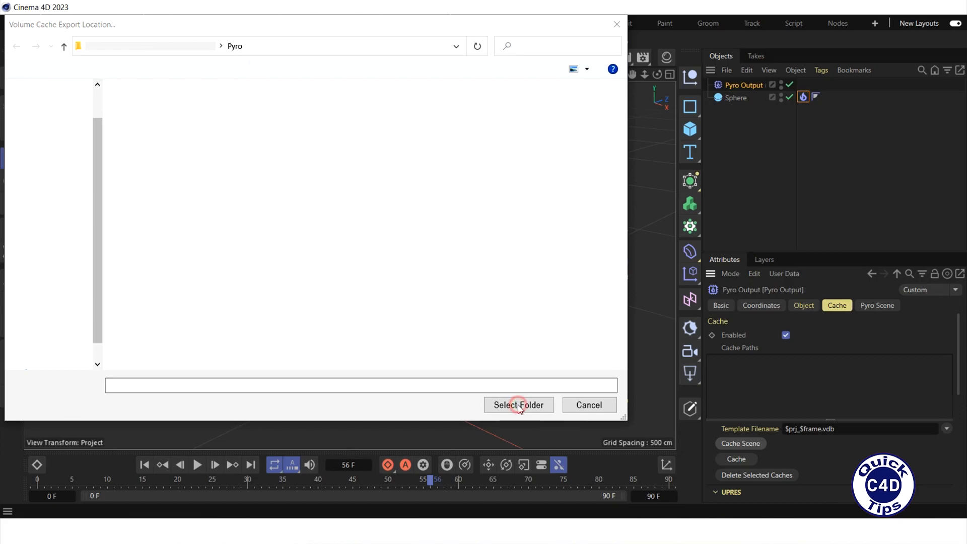
{"action": "left_click", "coordinate": [517, 405]}
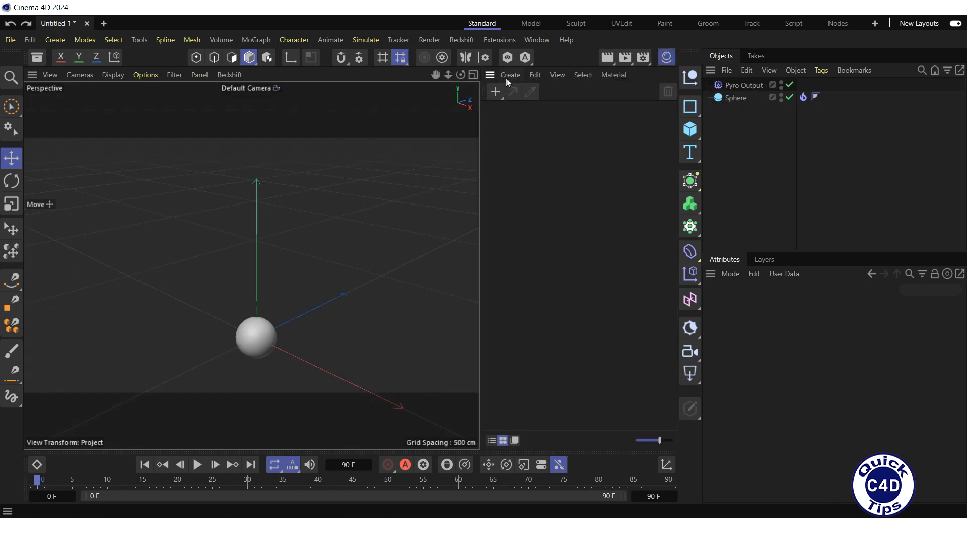
Create a new Pyro Volume material via Create > Materials
{"action": "left_click", "coordinate": [509, 74]}
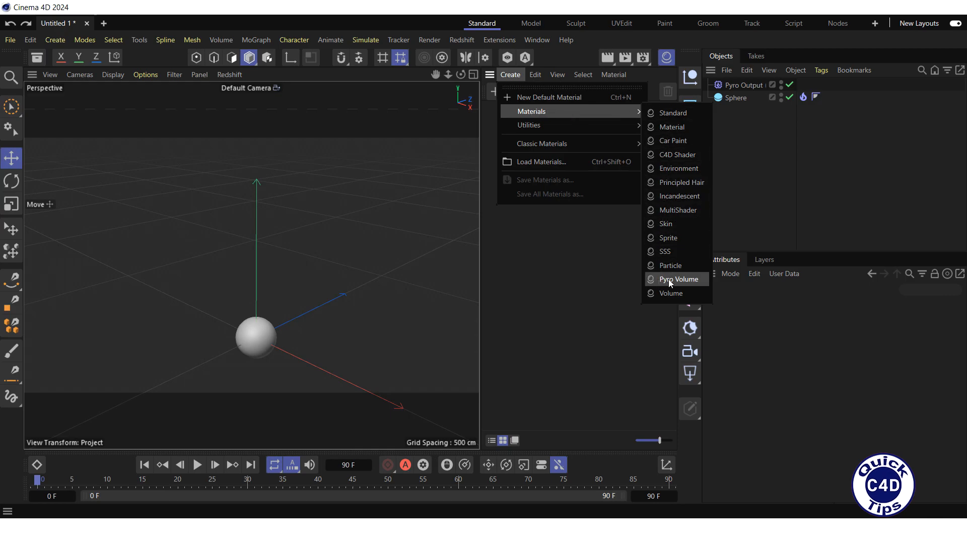
{"action": "left_click", "coordinate": [675, 279]}
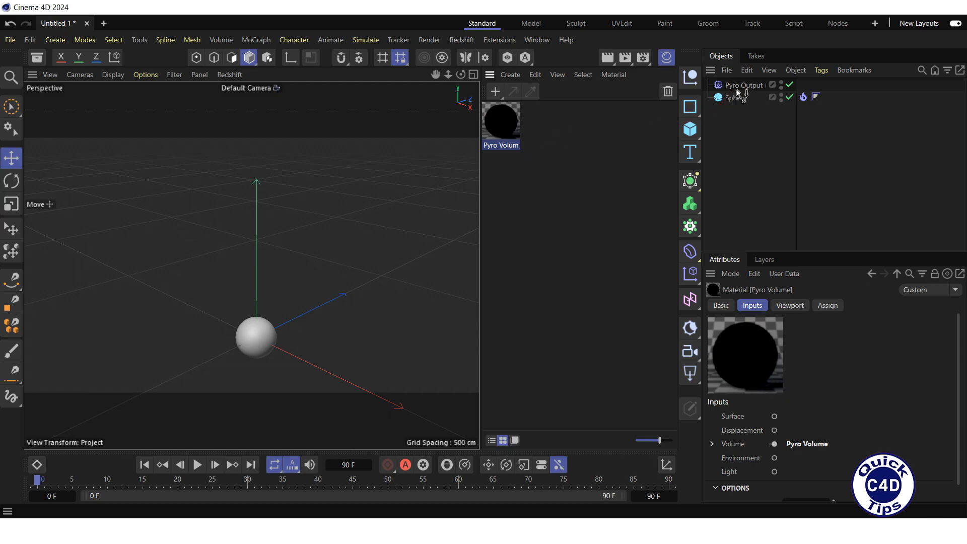
Assign the Pyro Volume material to Pyro Output and select its material tag
{"action": "left_click", "coordinate": [803, 84]}
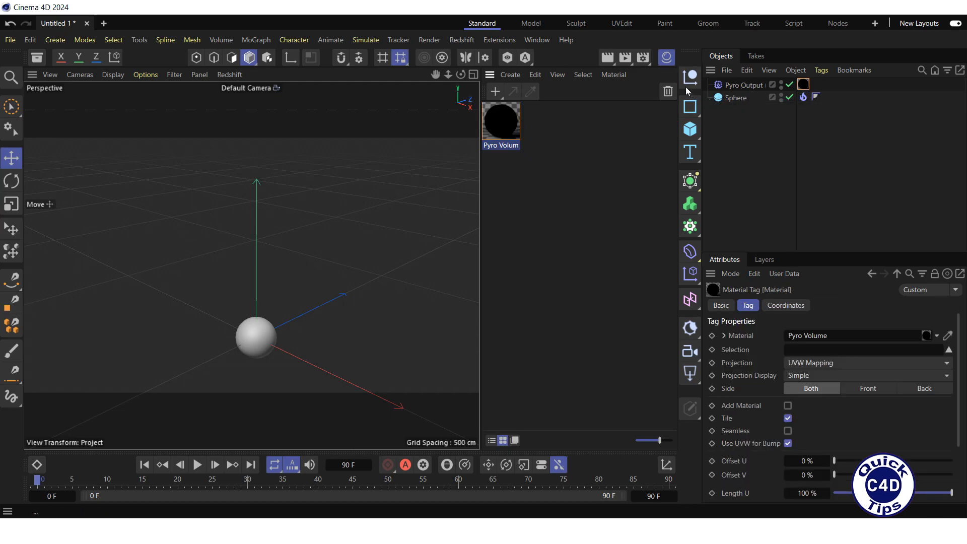